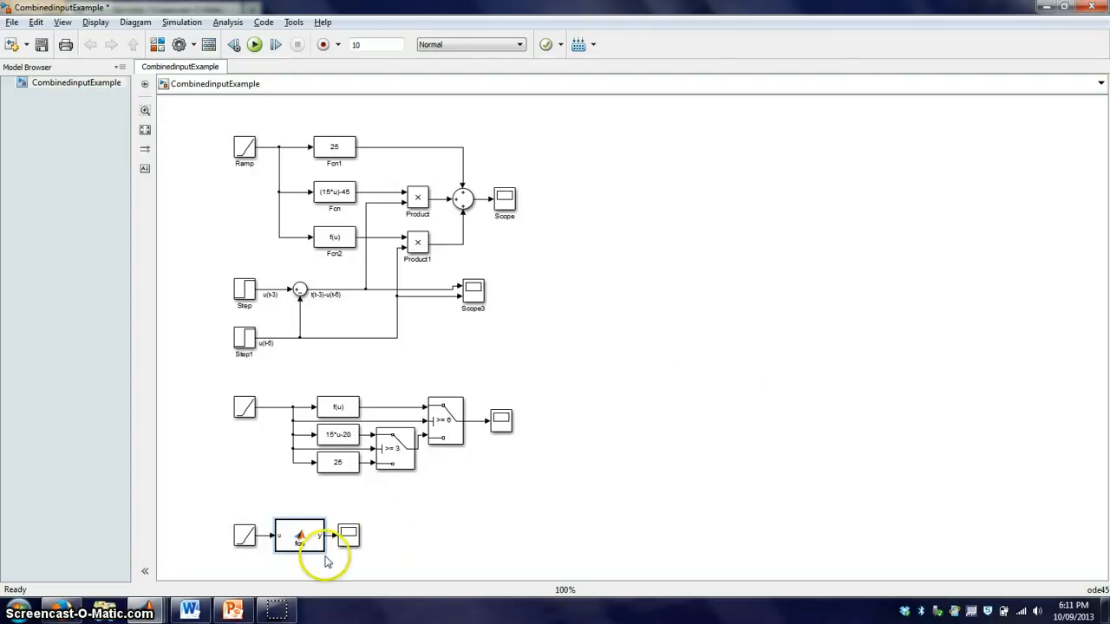
mouse_move(351, 585)
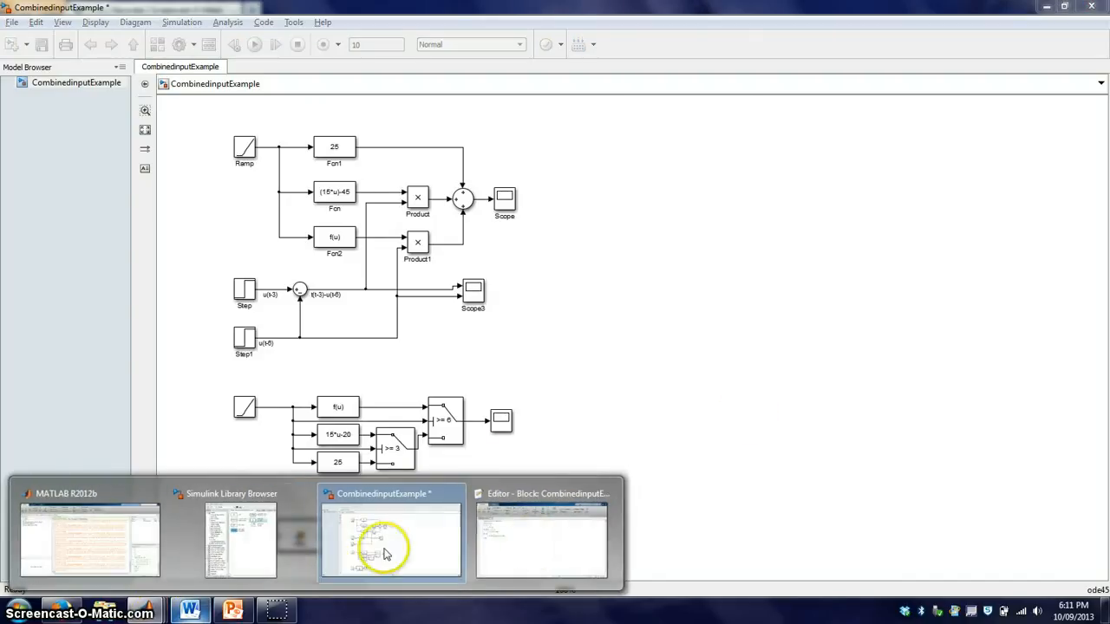
Review the fcn block's three-range if/elseif code in the Editor, then close it.
left_click(540, 538)
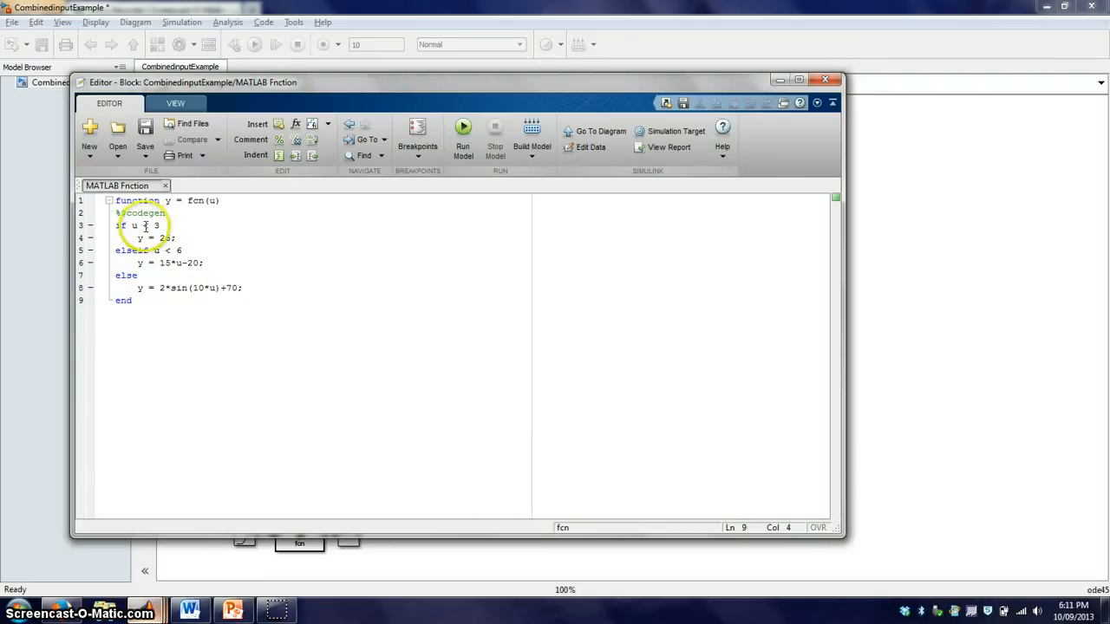
left_click(135, 226)
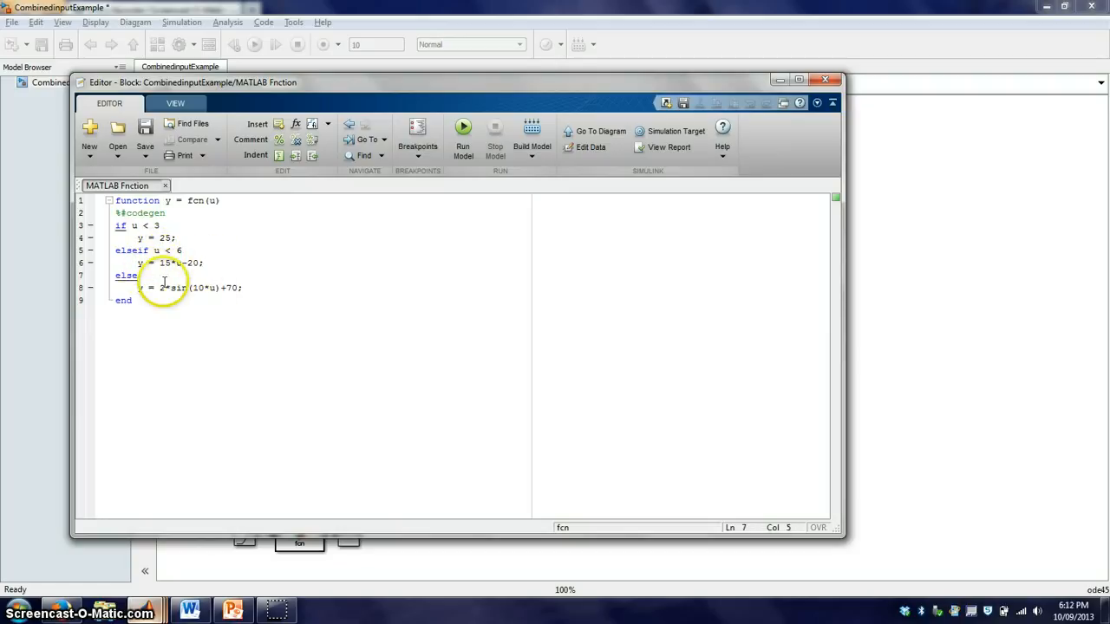
mouse_move(165, 327)
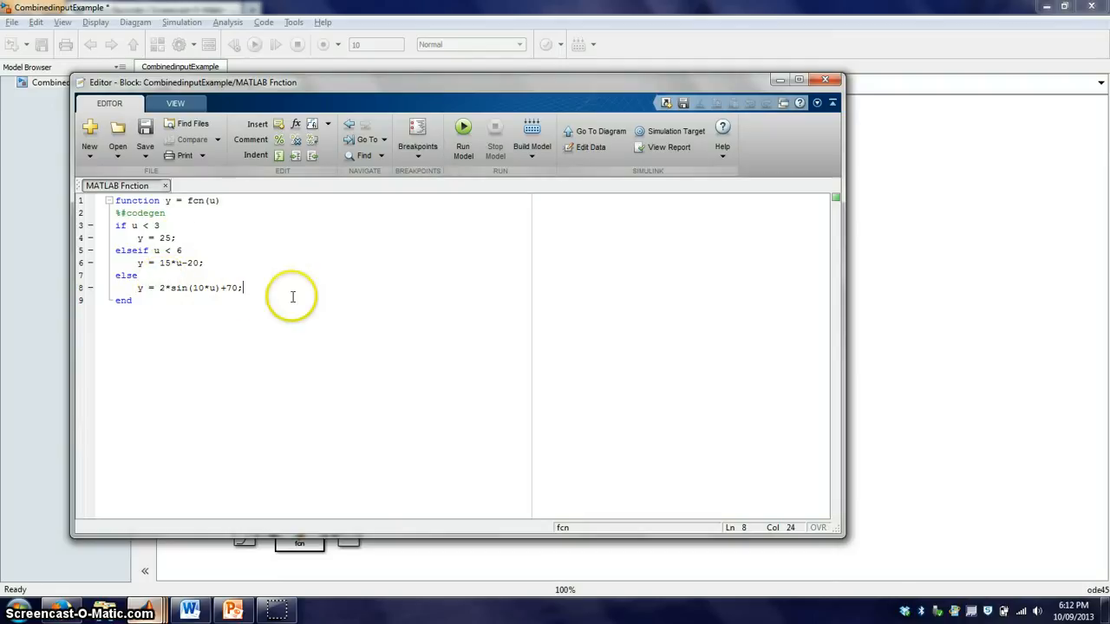
mouse_move(150, 292)
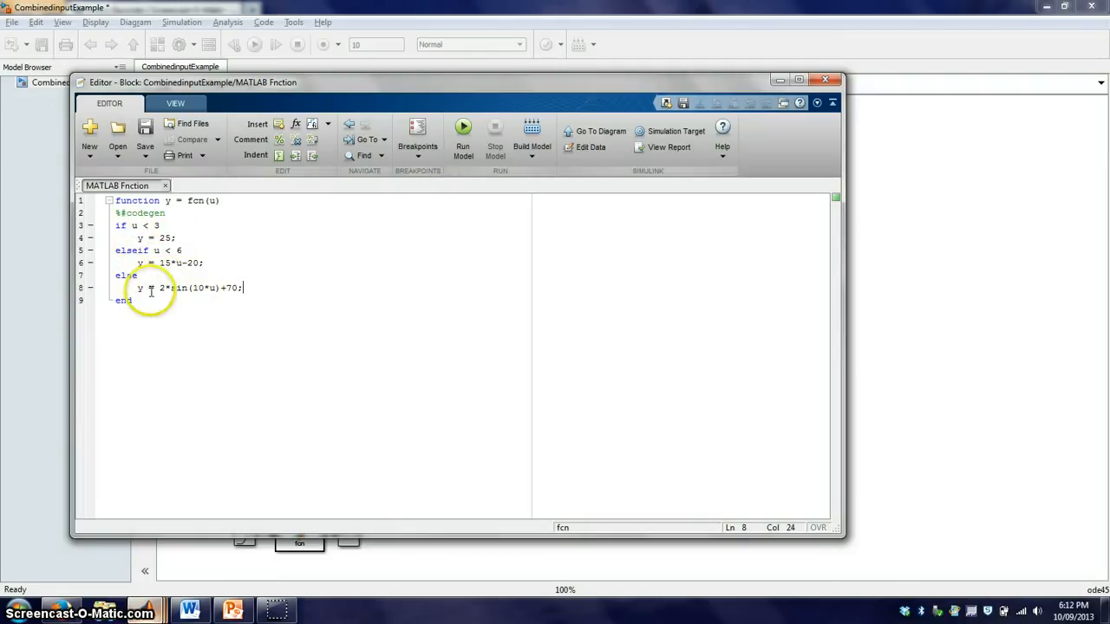
mouse_move(151, 315)
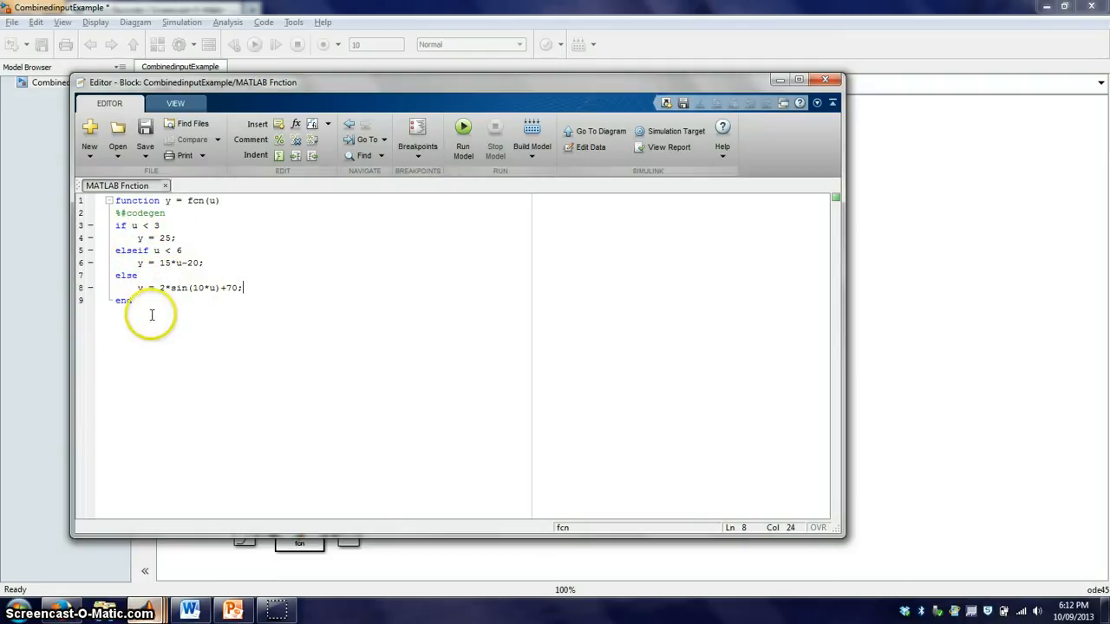
mouse_move(659, 226)
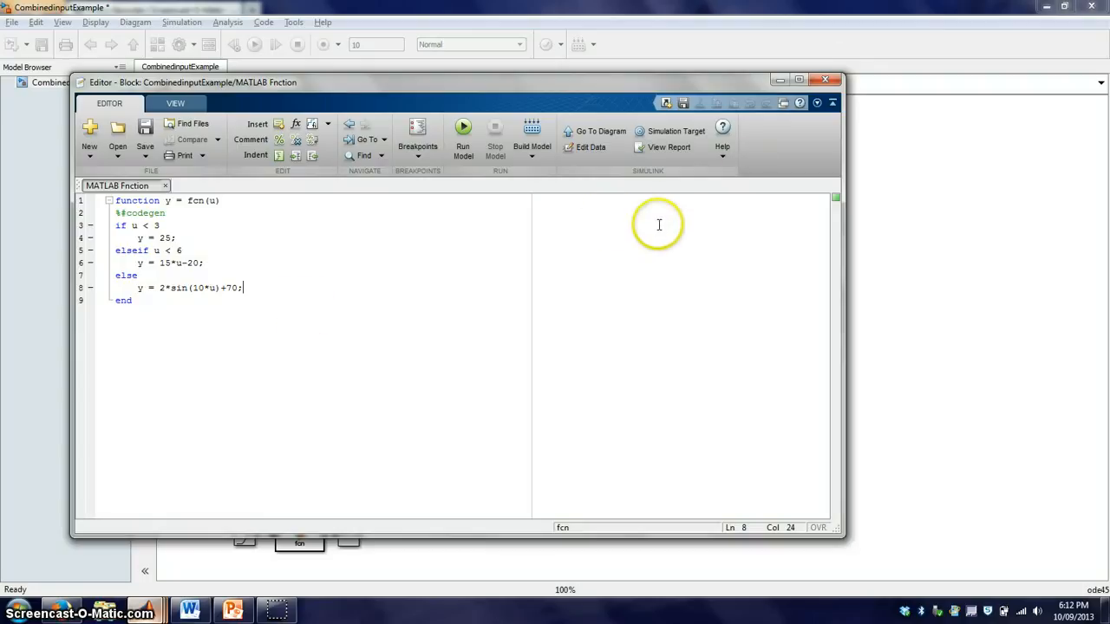
mouse_move(754, 135)
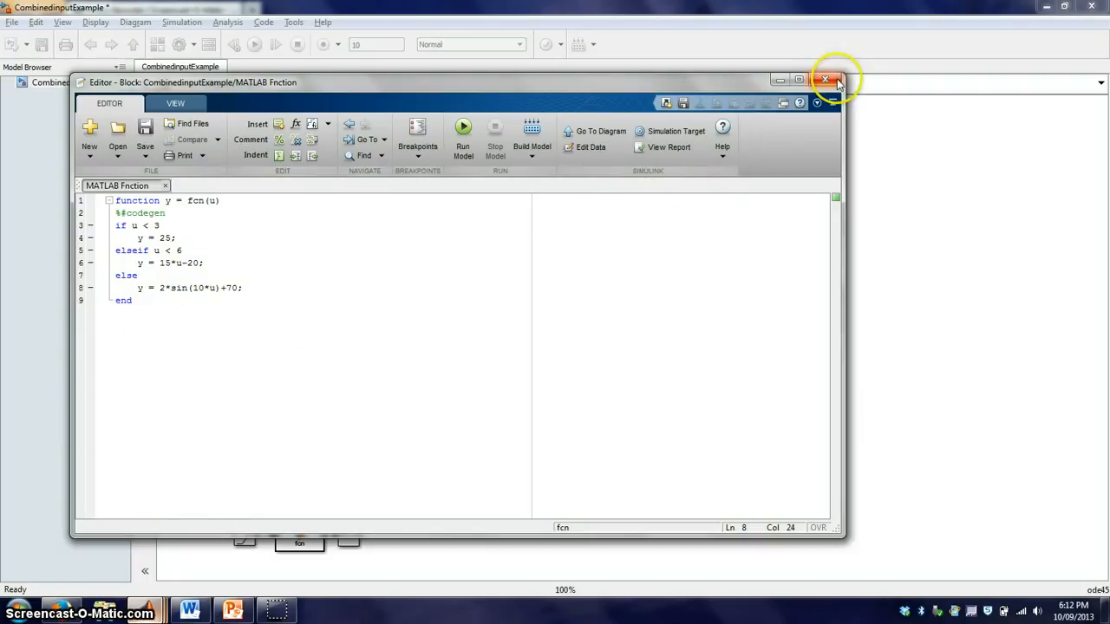
mouse_move(838, 80)
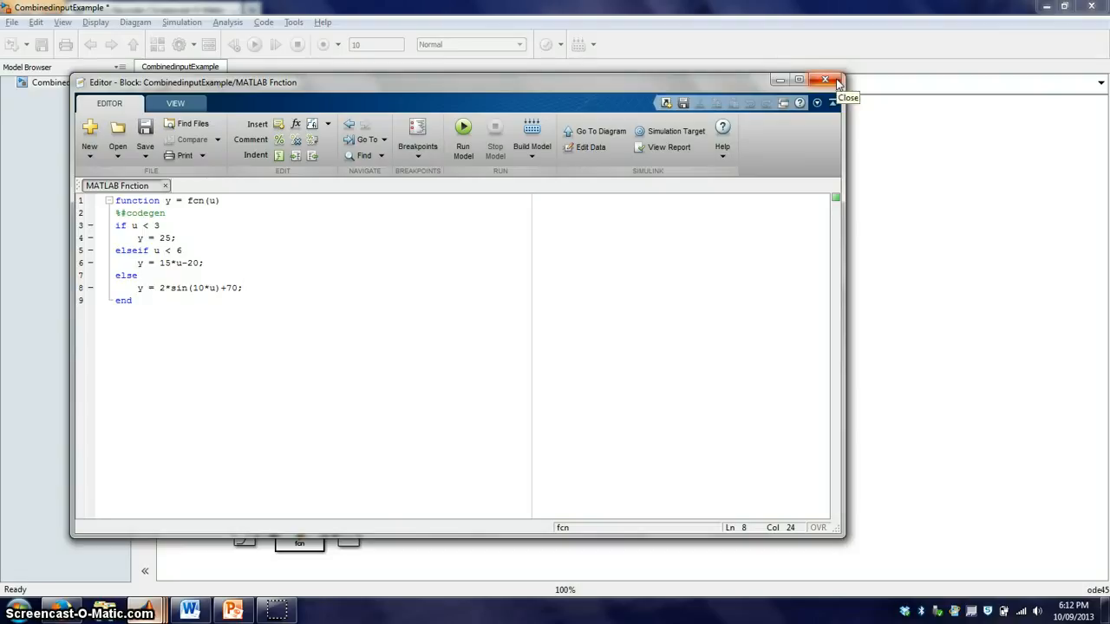
left_click(825, 79)
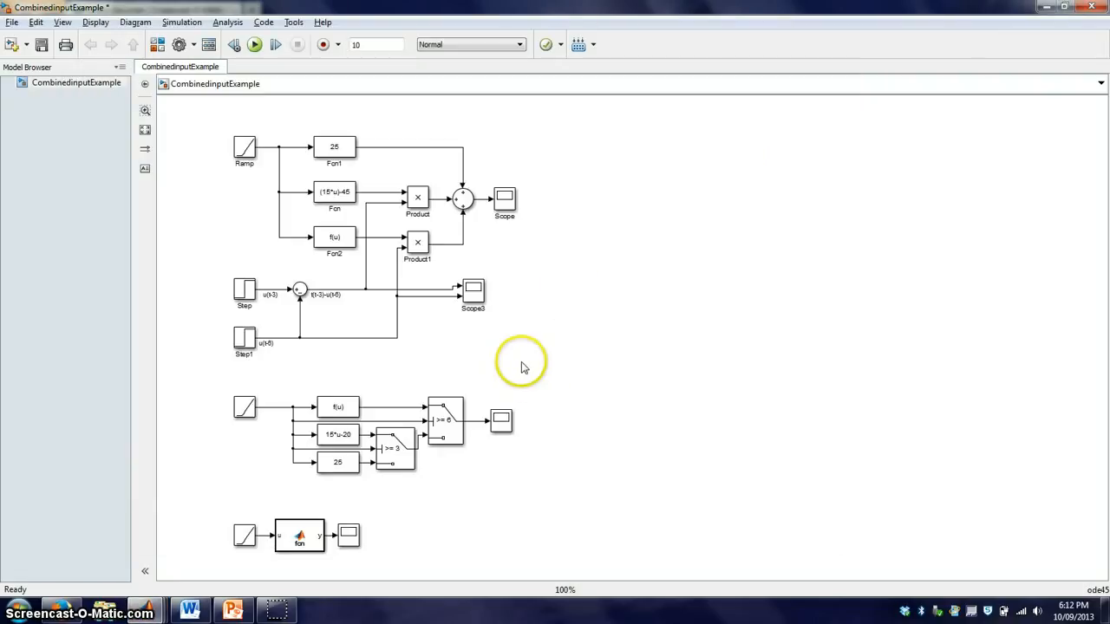
mouse_move(190, 610)
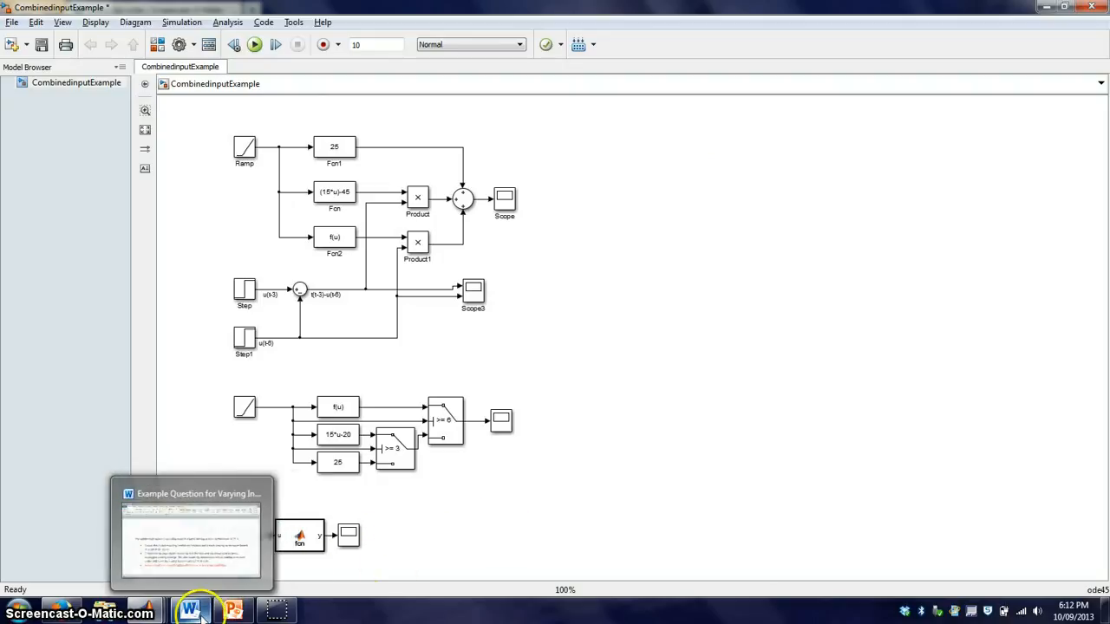
Show the temperature graph slide, the kettle problem description, then return to the graph.
left_click(190, 529)
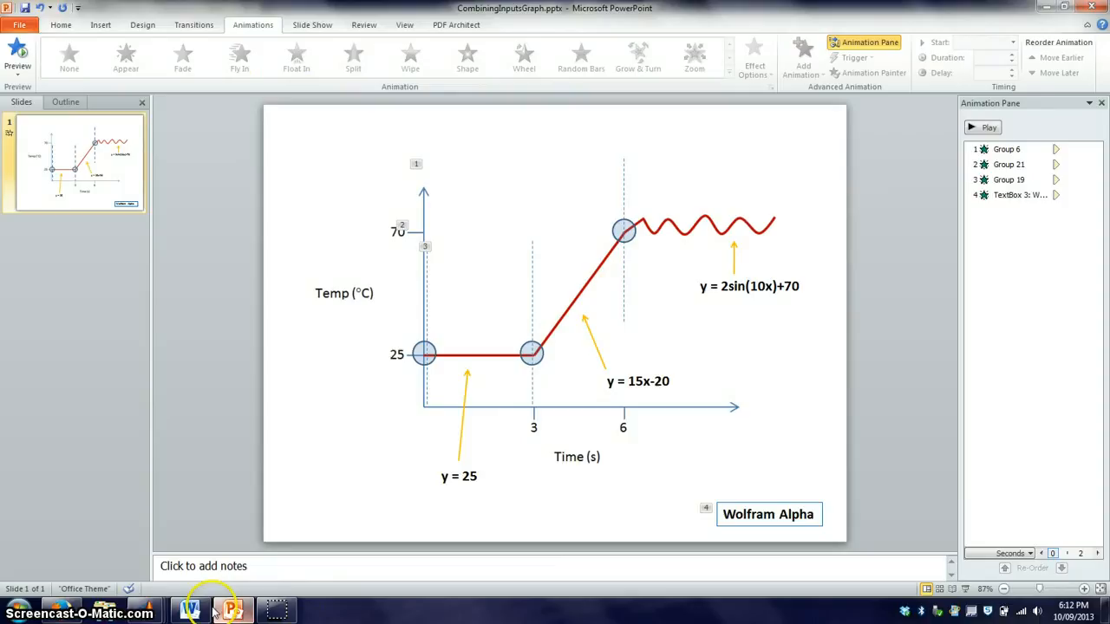
left_click(189, 609)
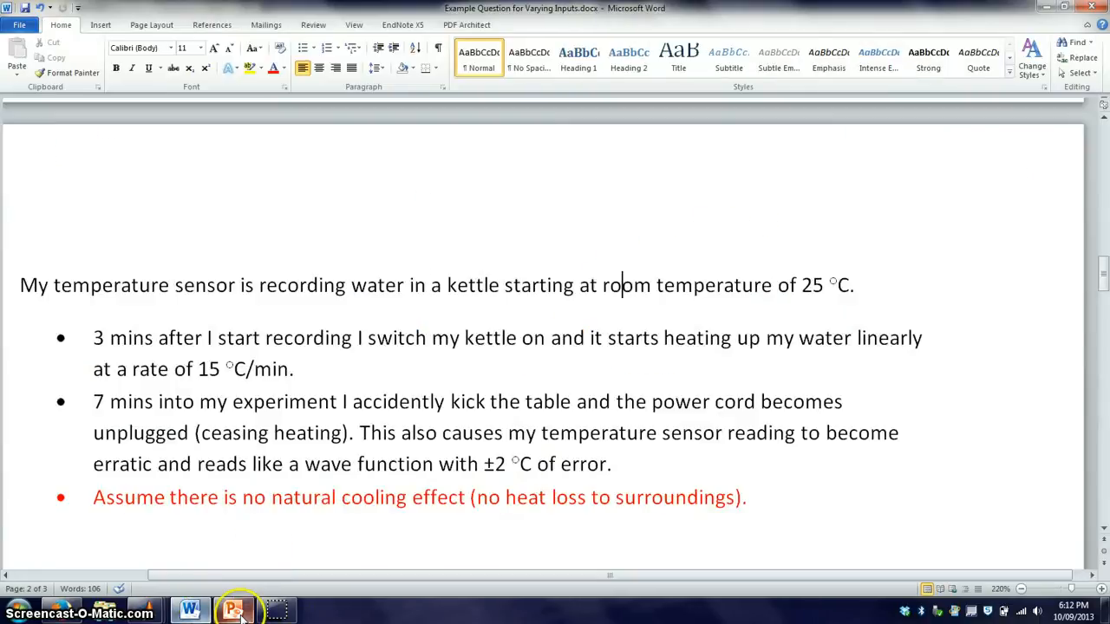
left_click(232, 608)
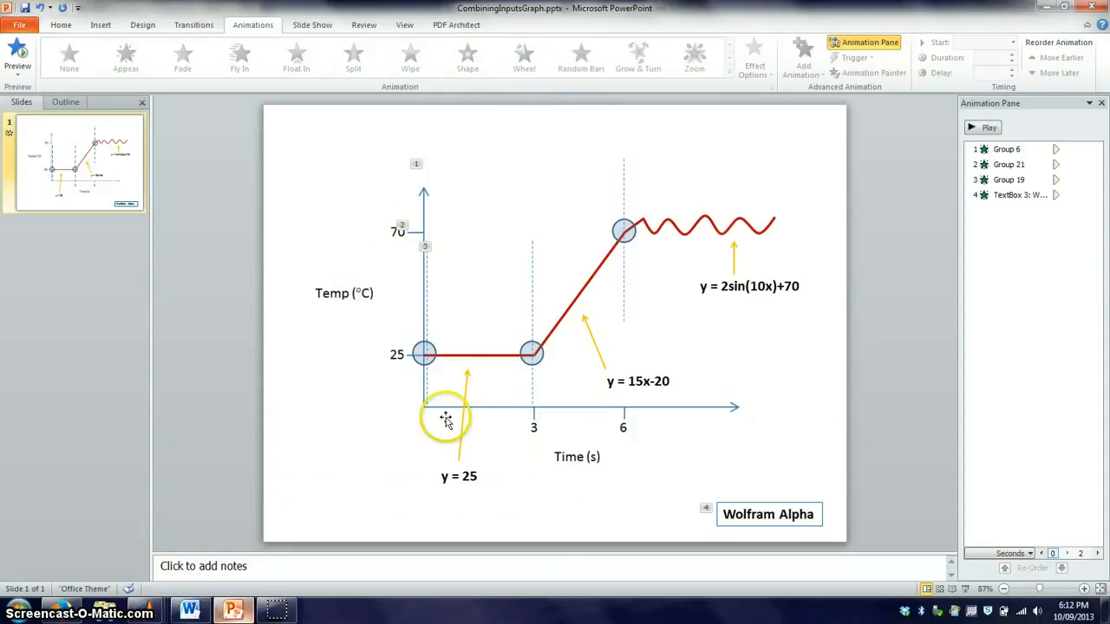
mouse_move(626, 302)
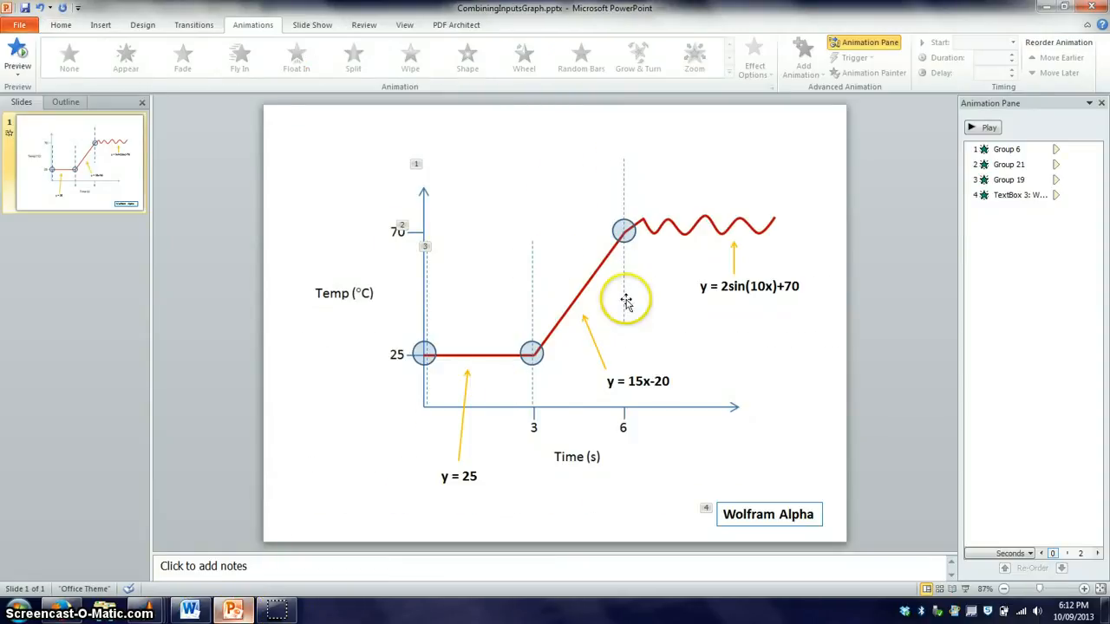
mouse_move(666, 234)
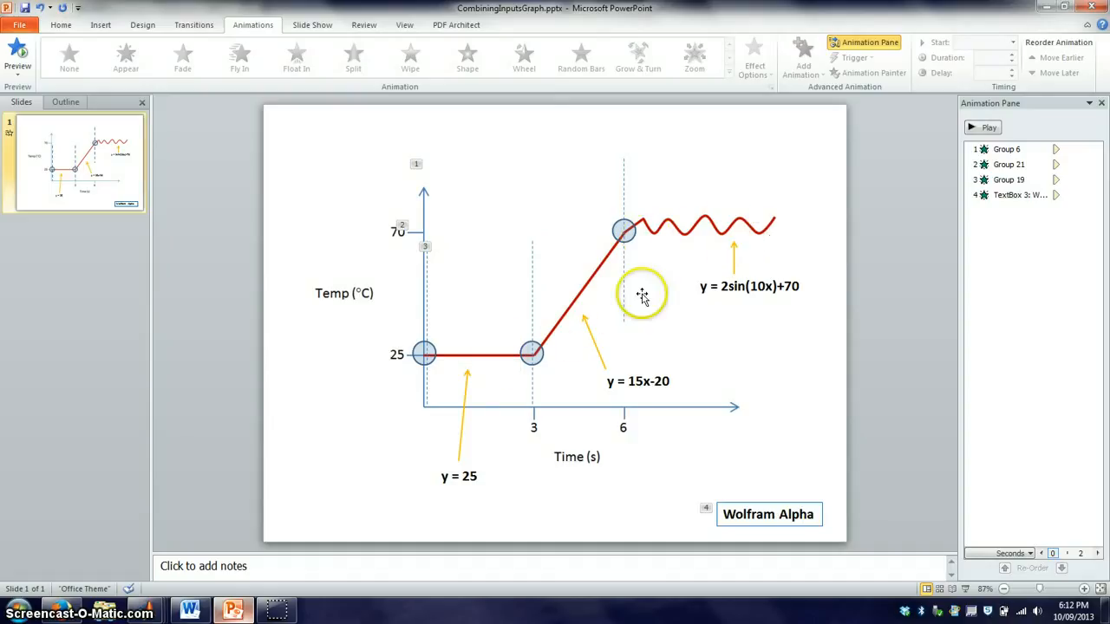
mouse_move(737, 229)
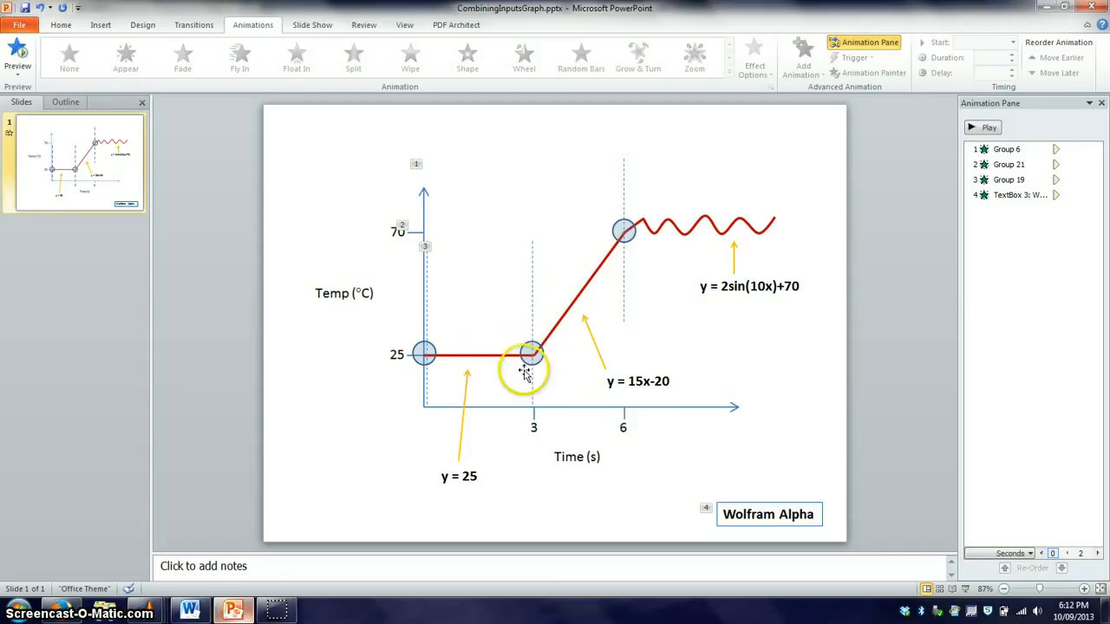
mouse_move(741, 502)
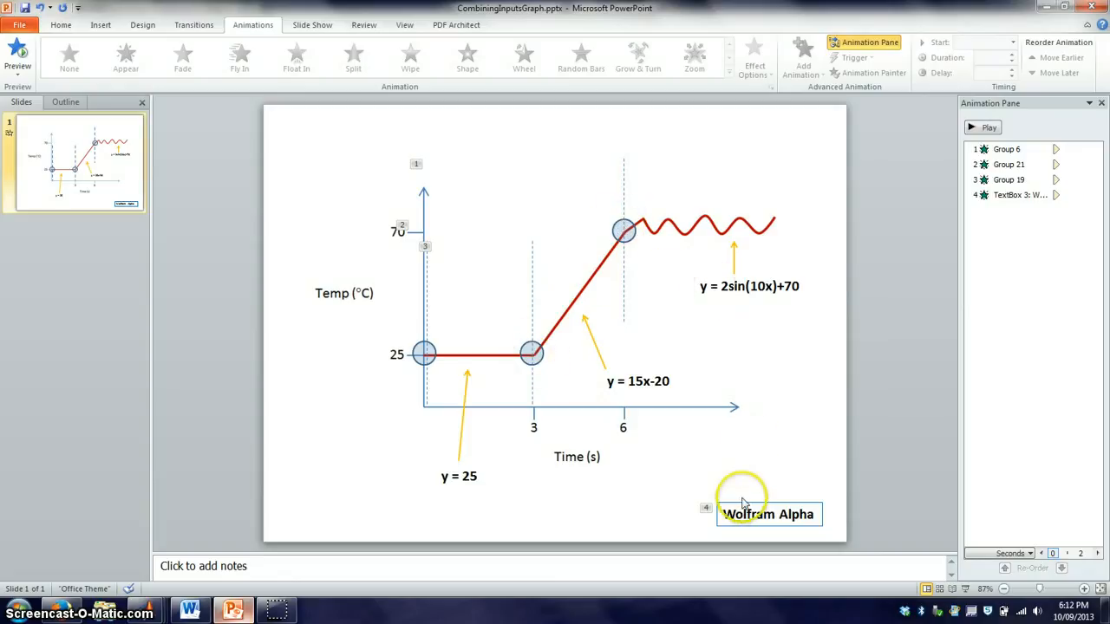
mouse_move(672, 292)
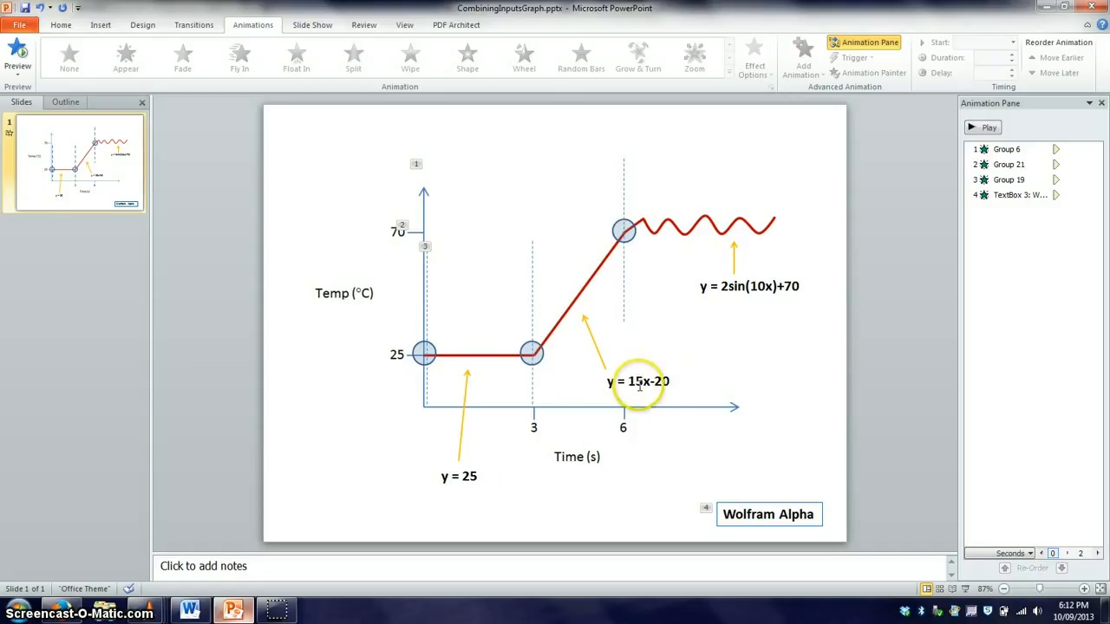
mouse_move(146, 612)
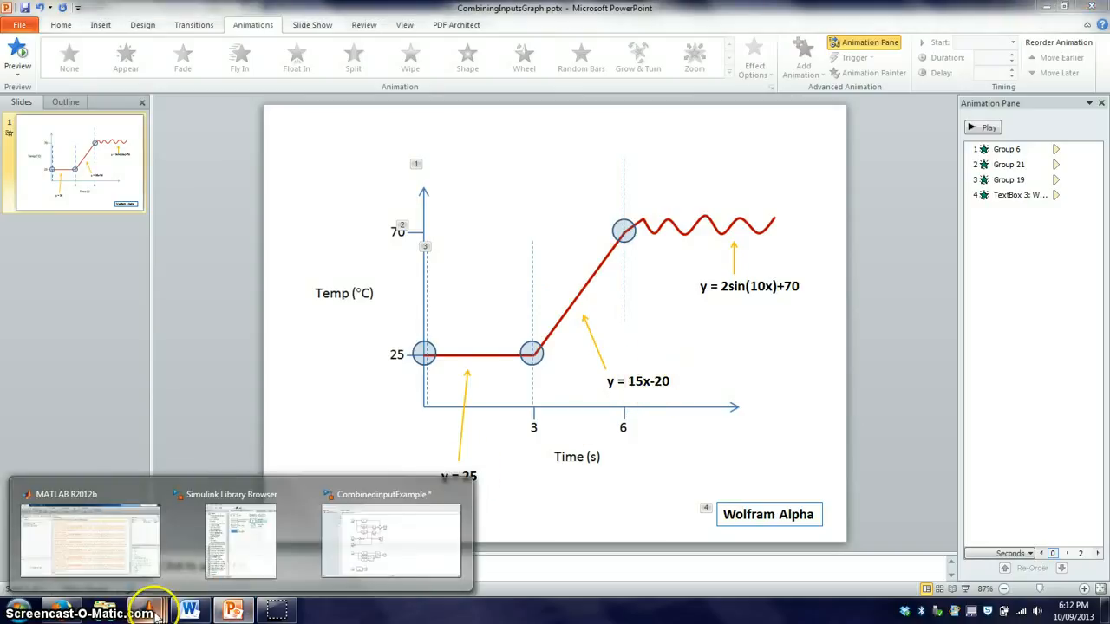
Switch to the CombinedinputExample model showing the math, switch and MATLAB Function designs.
left_click(390, 537)
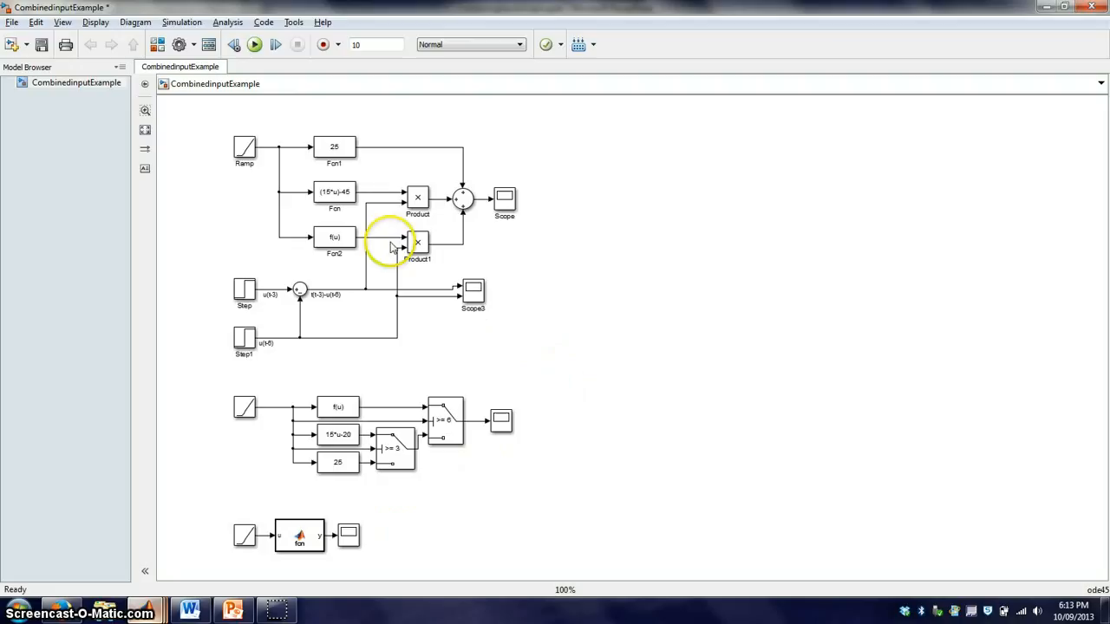
mouse_move(505, 276)
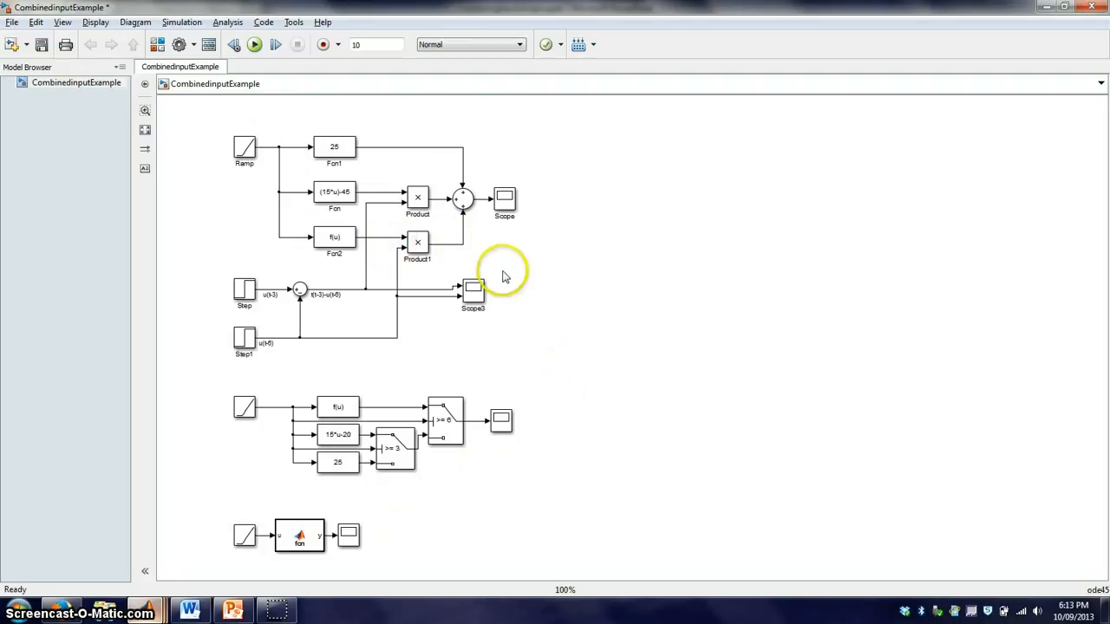
mouse_move(208, 138)
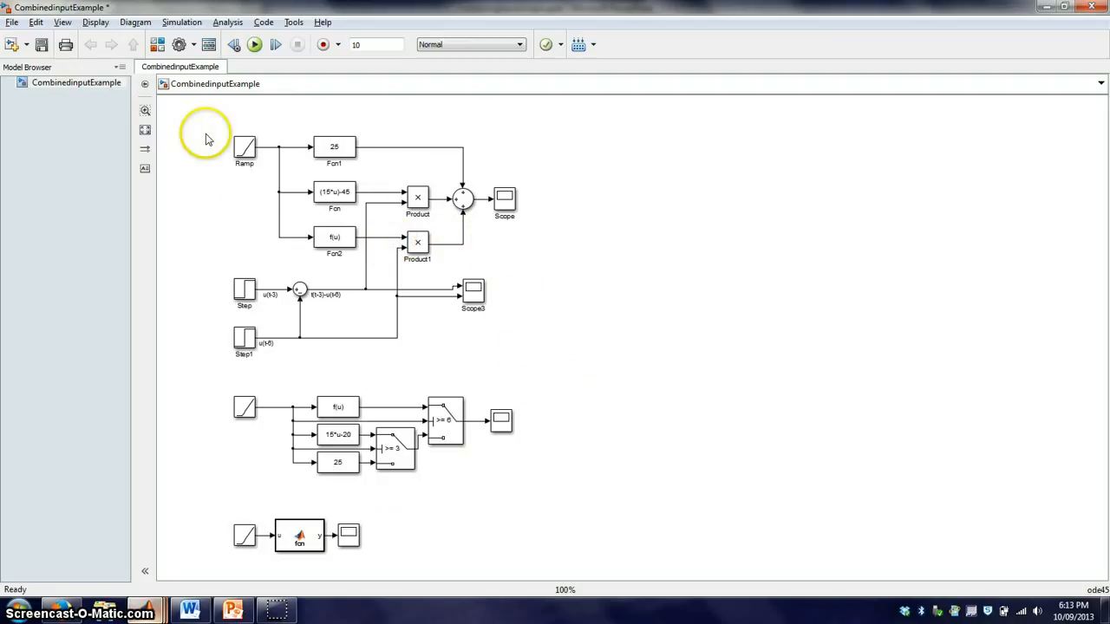
mouse_move(480, 357)
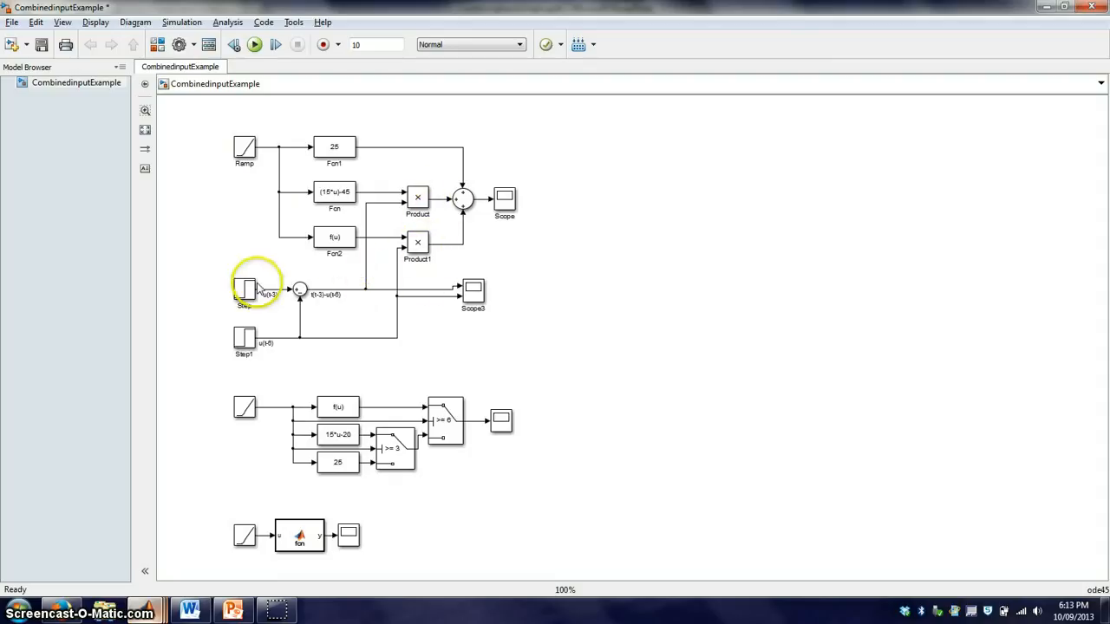
mouse_move(374, 180)
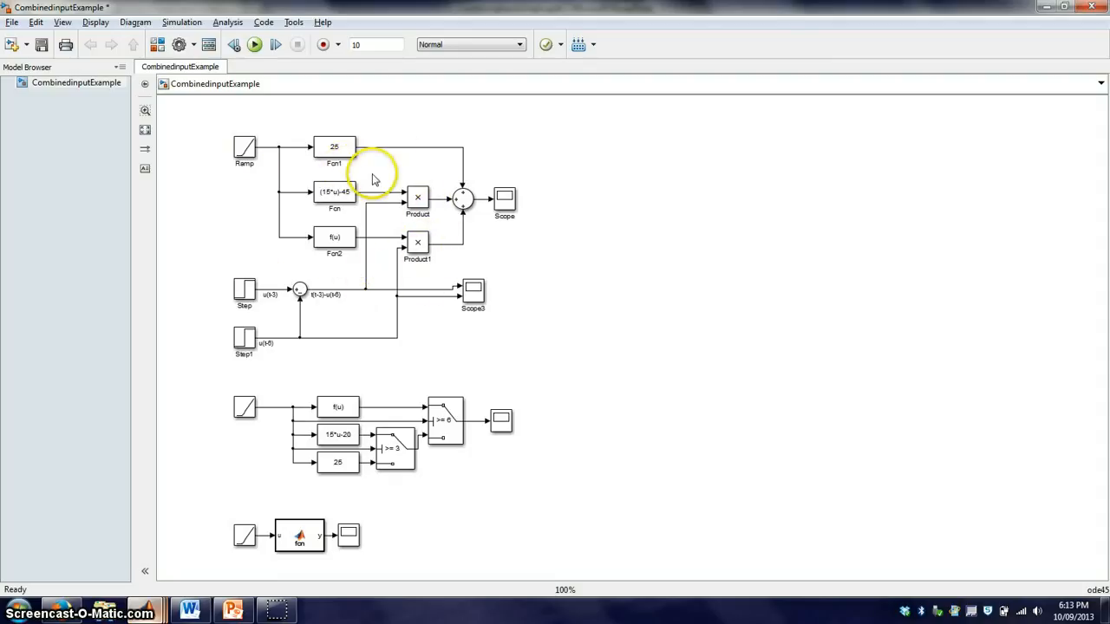
mouse_move(475, 342)
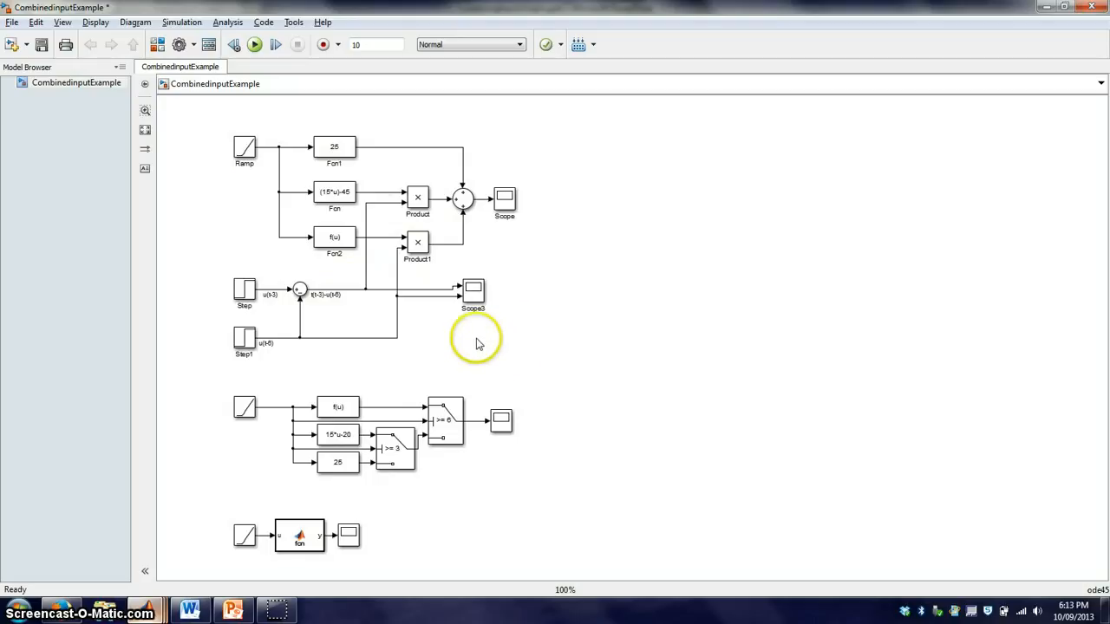
mouse_move(236, 409)
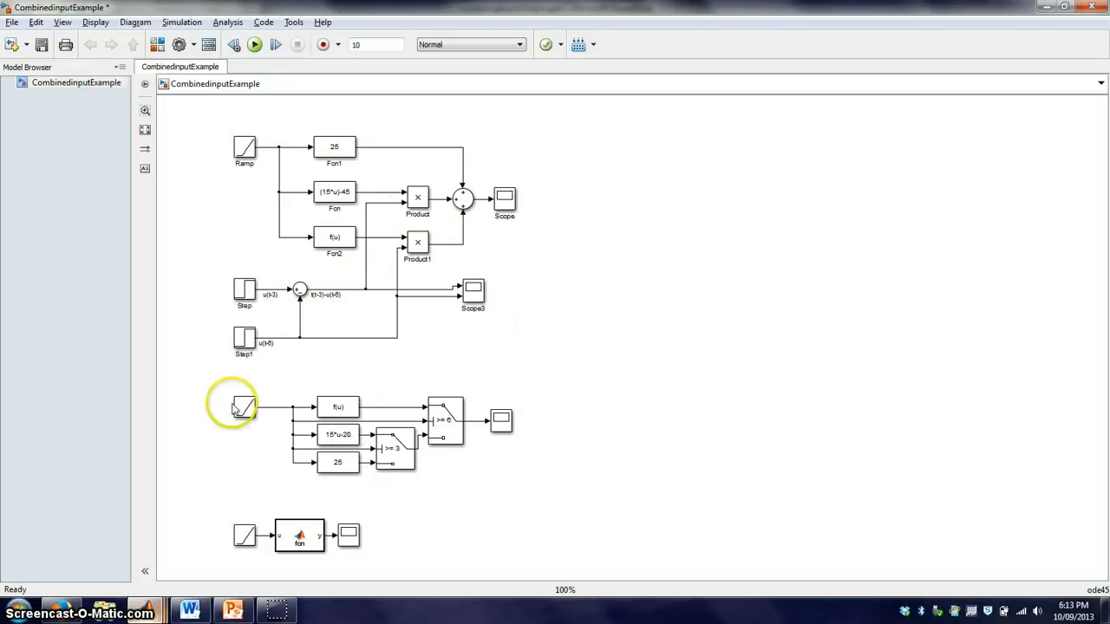
mouse_move(364, 442)
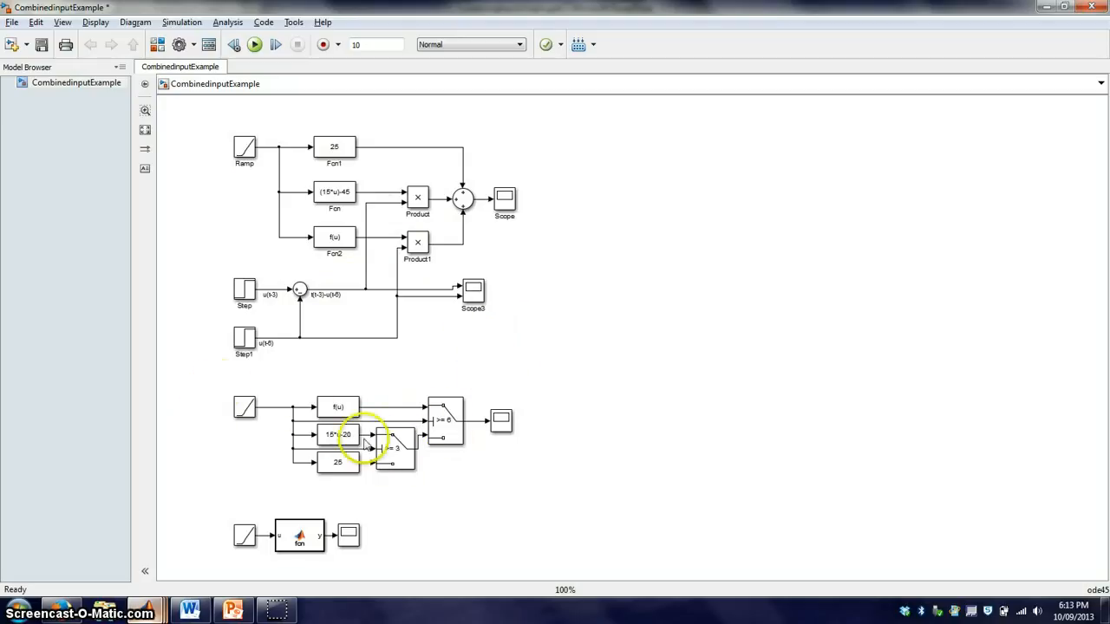
mouse_move(513, 467)
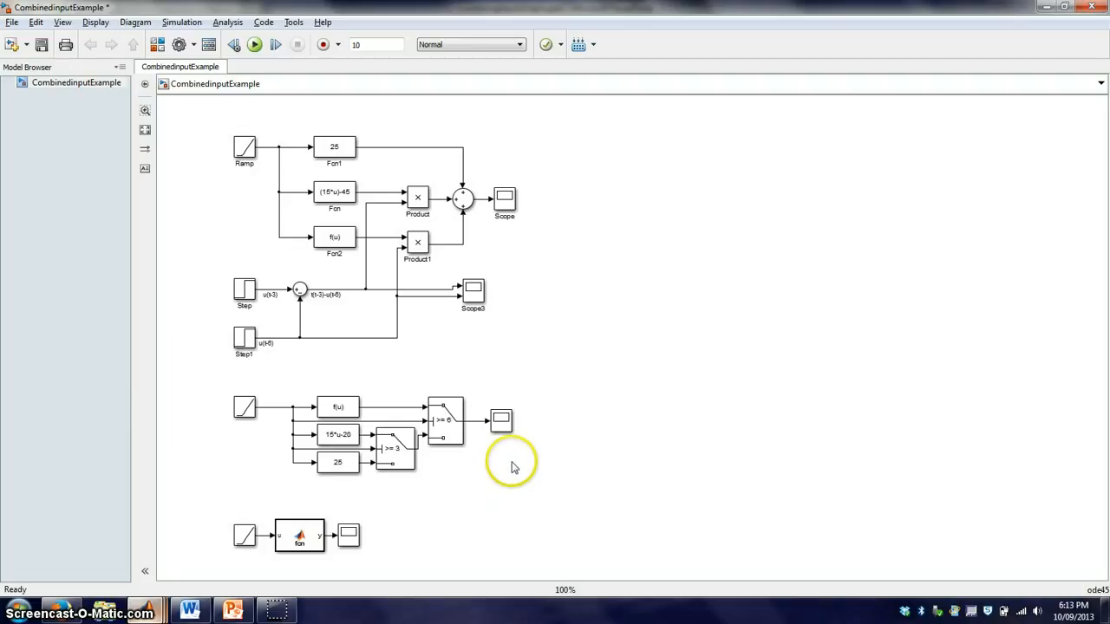
mouse_move(482, 489)
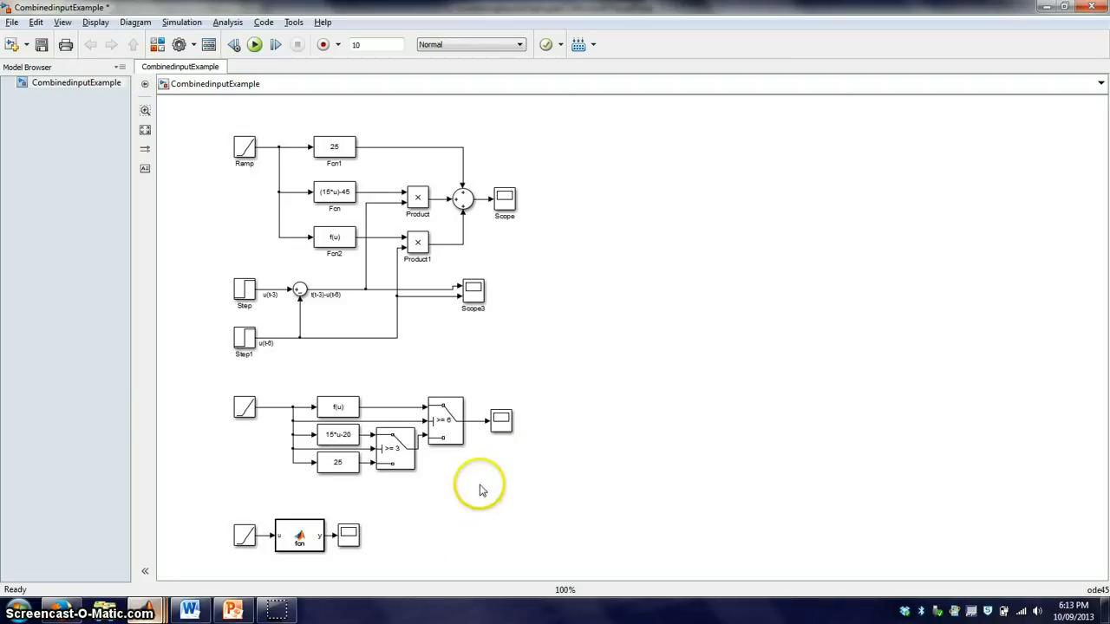
mouse_move(458, 522)
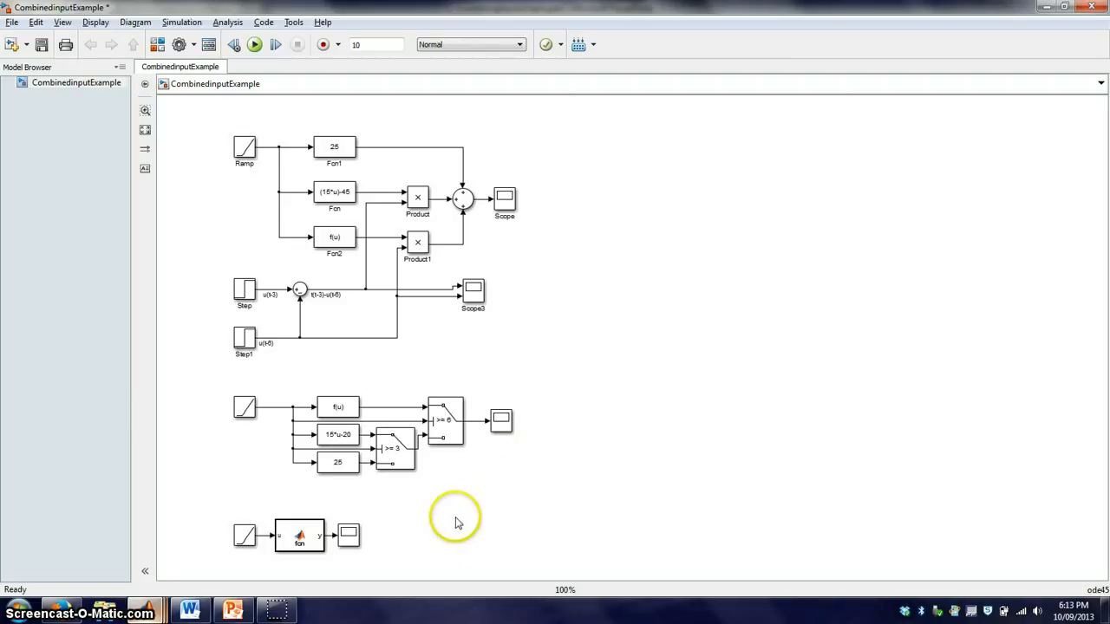
left_click(299, 535)
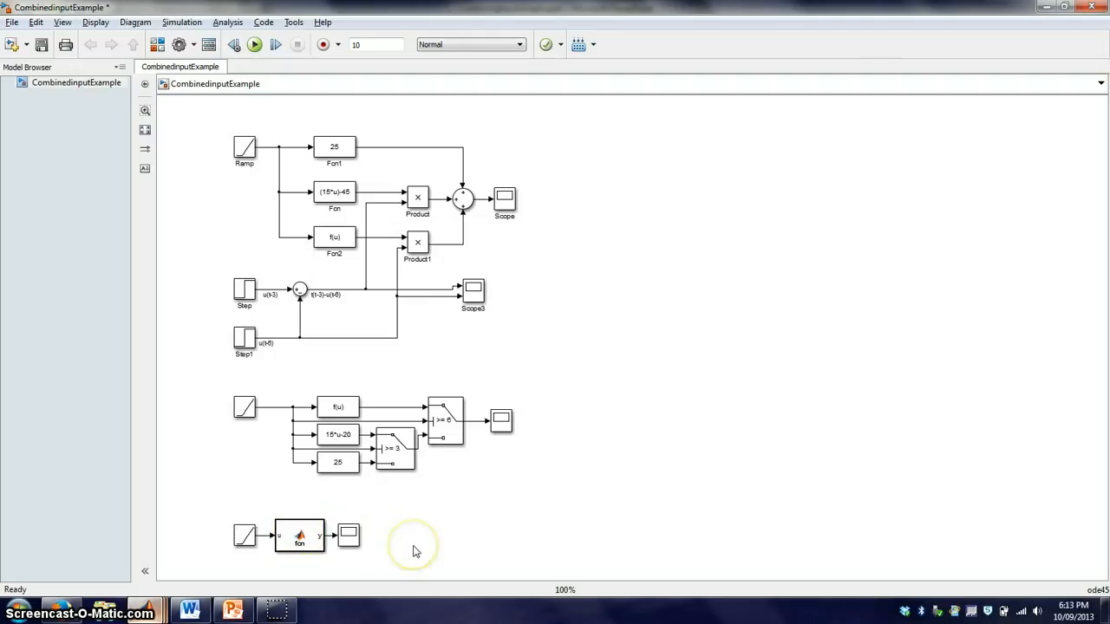
mouse_move(442, 527)
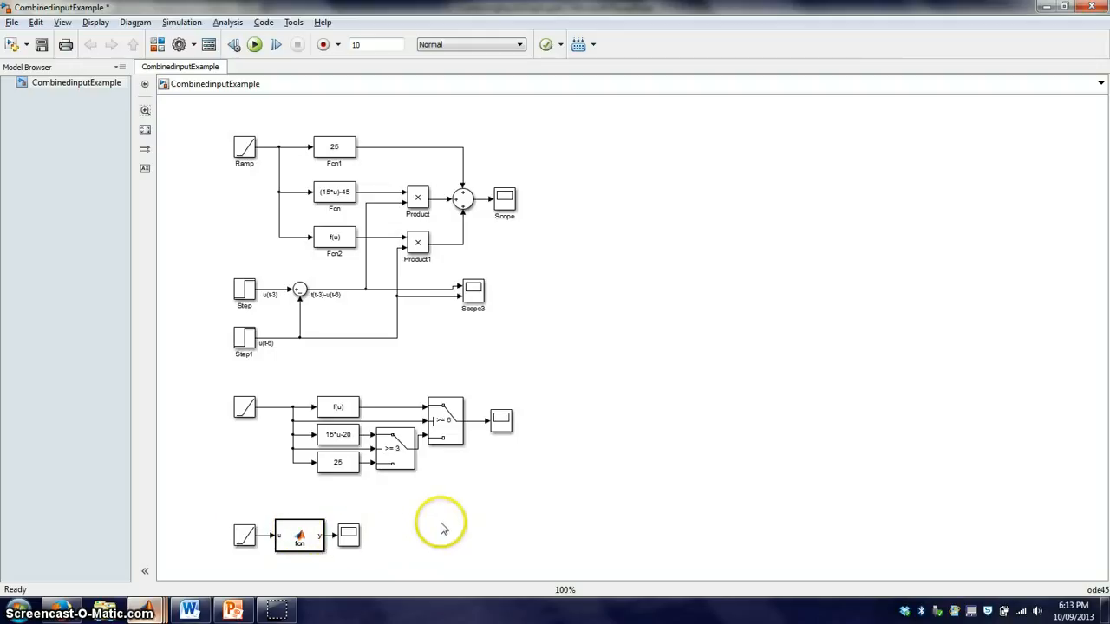
mouse_move(494, 485)
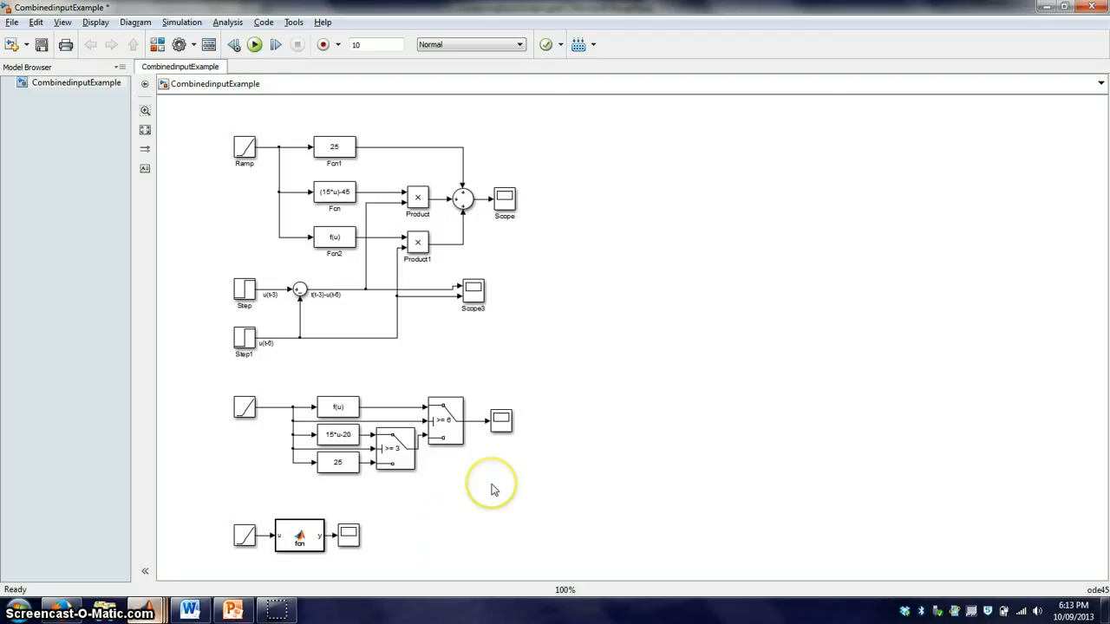
mouse_move(522, 484)
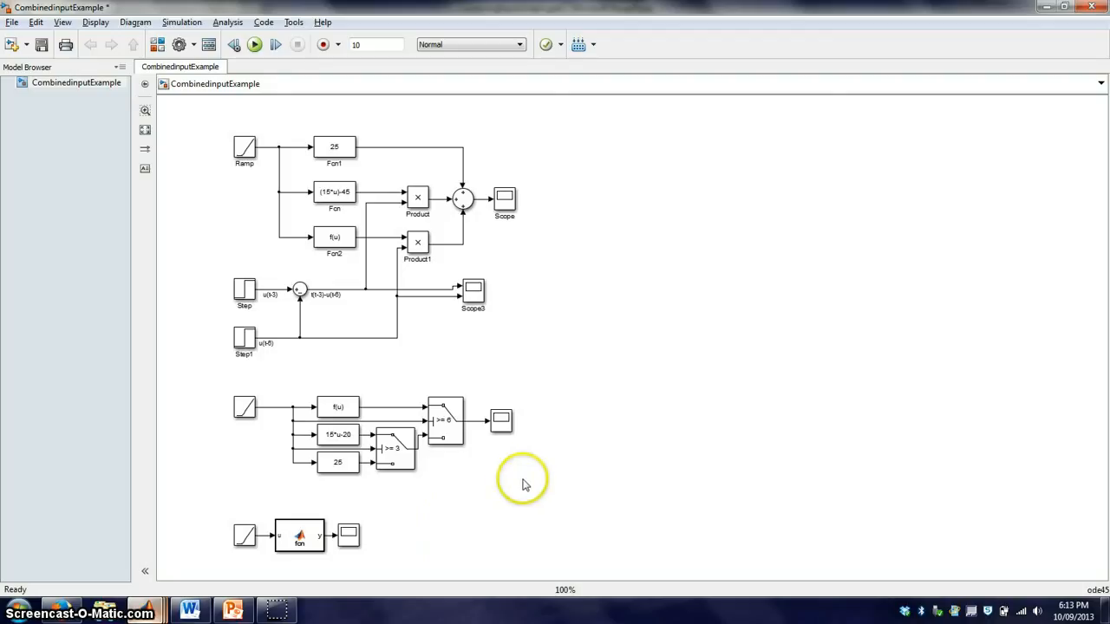
mouse_move(532, 515)
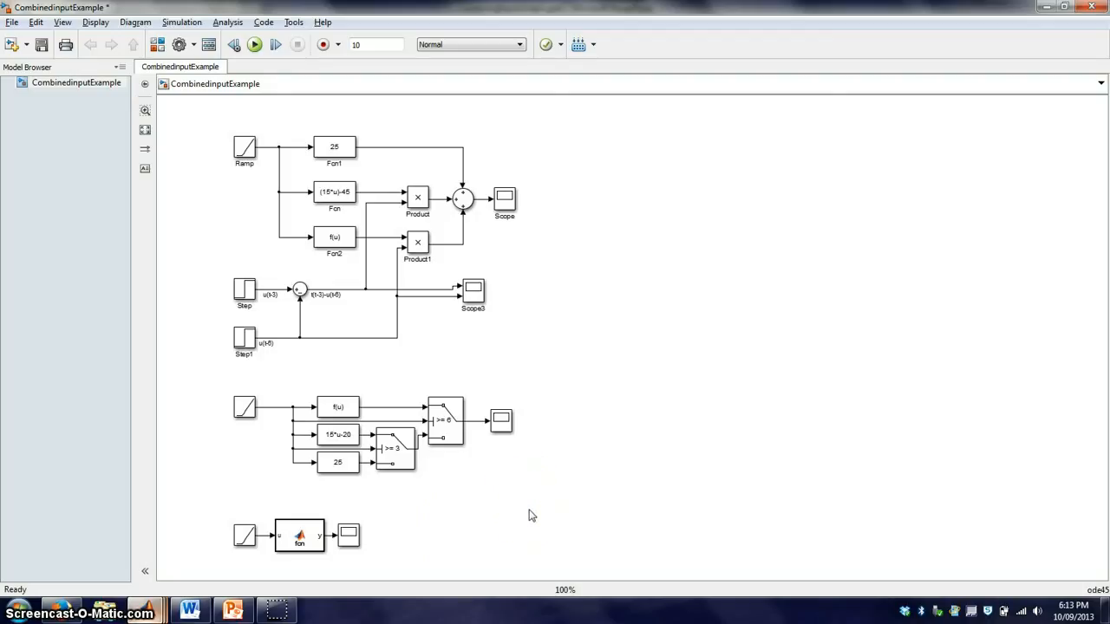